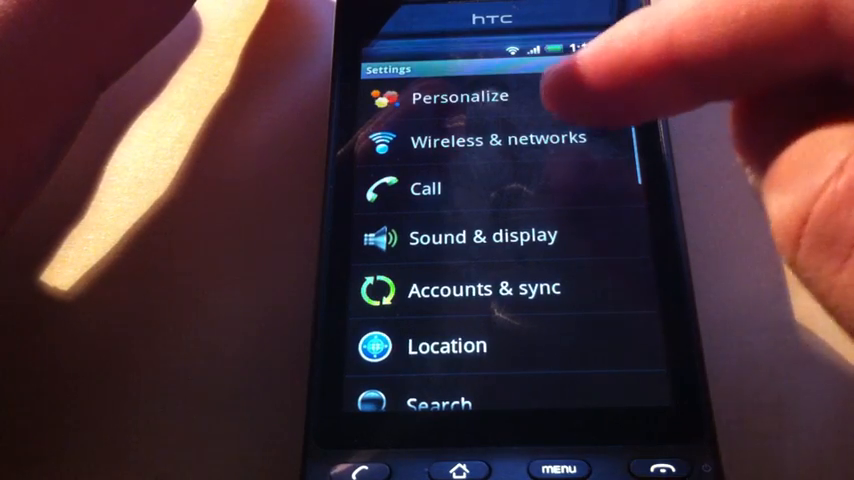
Go through Wireless & networks and VPN settings to the Add VPN type list.
left_click(497, 138)
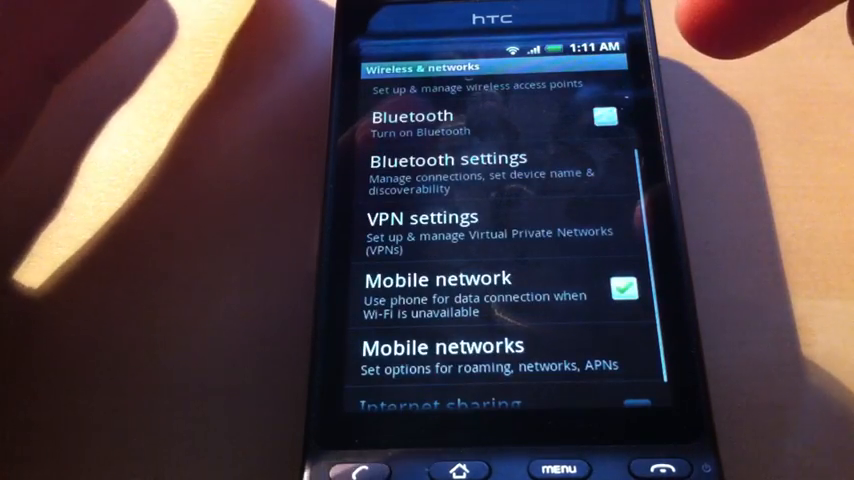
left_click(450, 225)
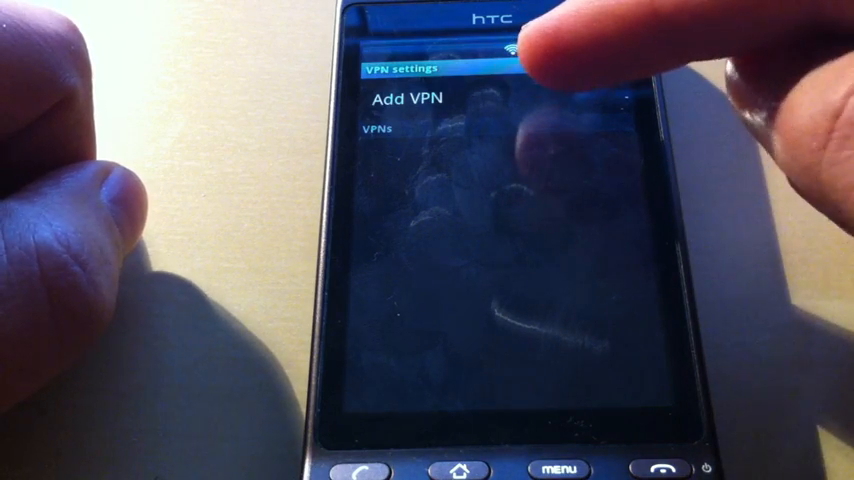
left_click(405, 98)
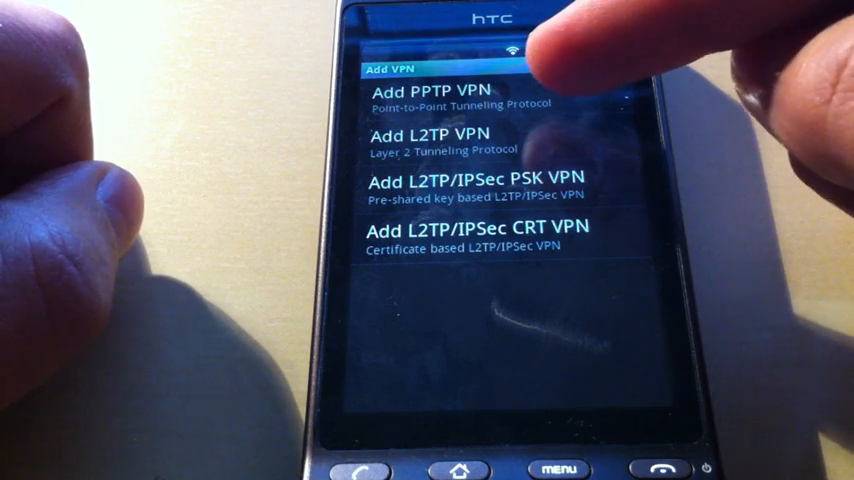
Choose a PPTP VPN and name it Erfurt.
left_click(447, 97)
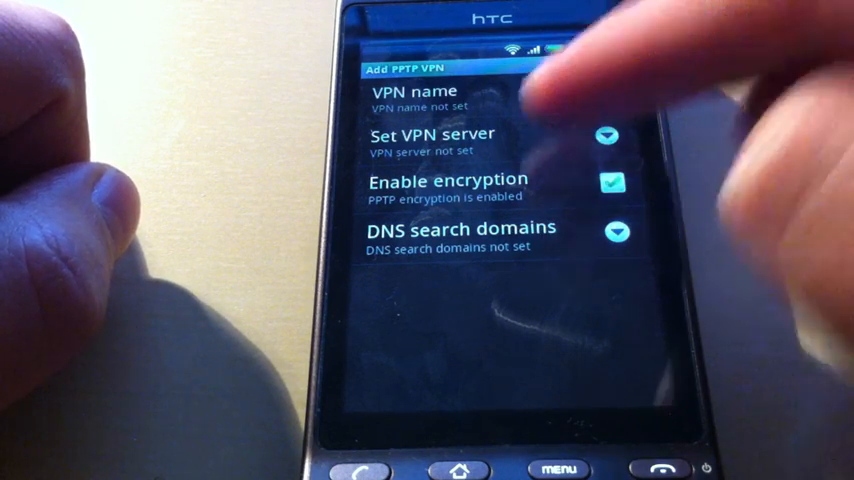
left_click(413, 98)
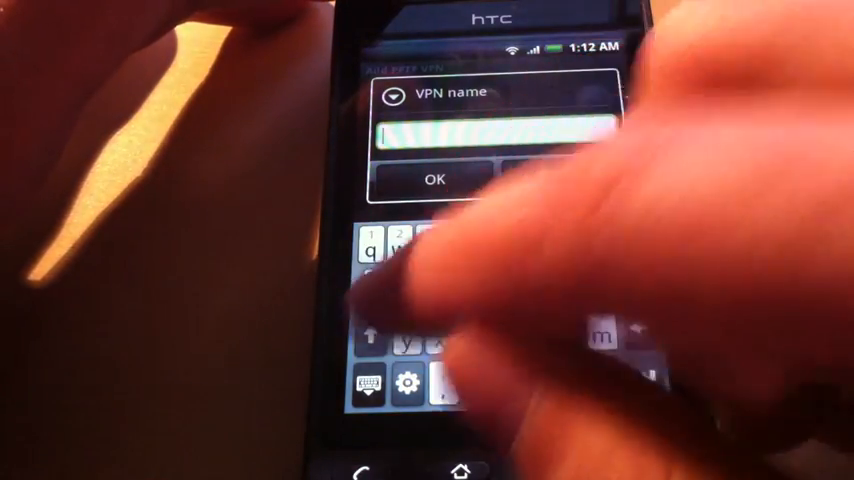
type("Er")
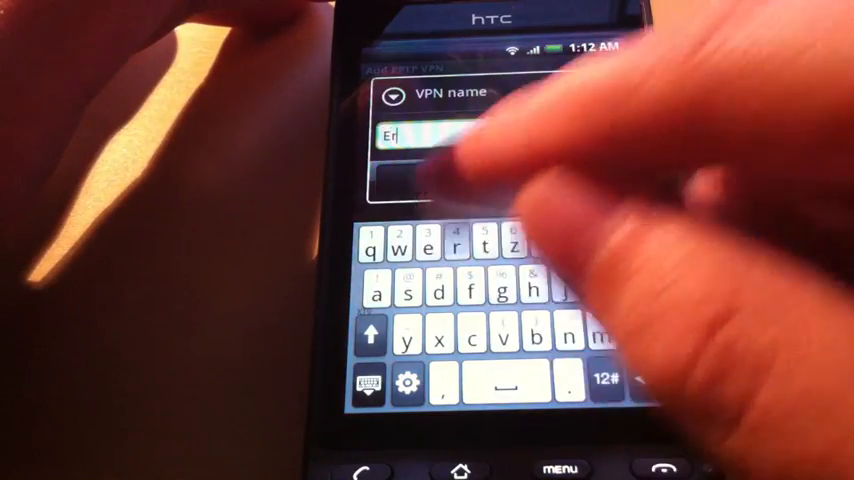
type("fu")
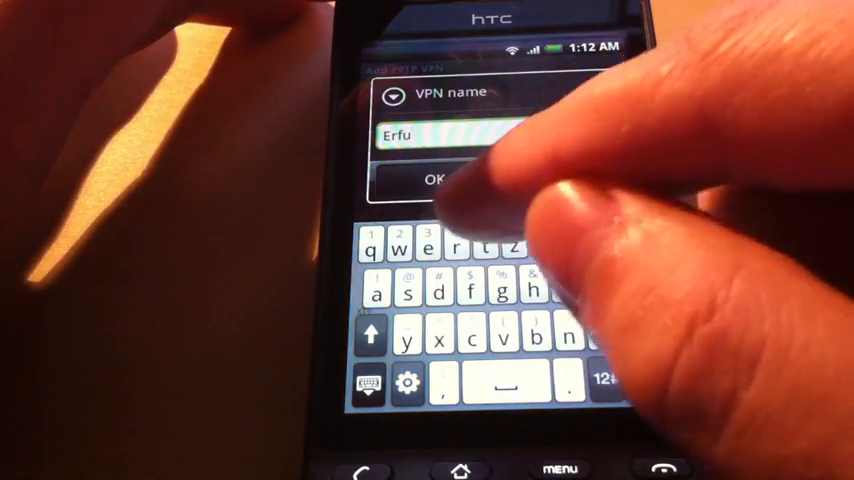
left_click(435, 179)
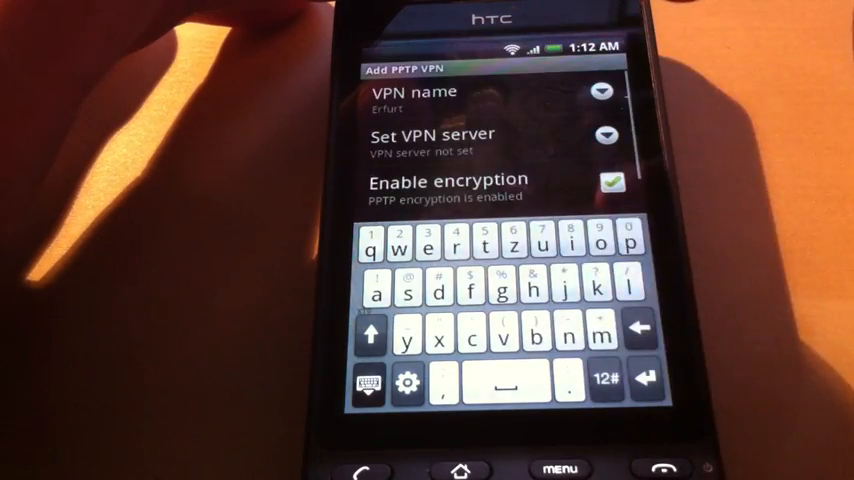
Set the VPN server to erfurt.perfect-privacy.com and save the Erfurt profile.
left_click(436, 134)
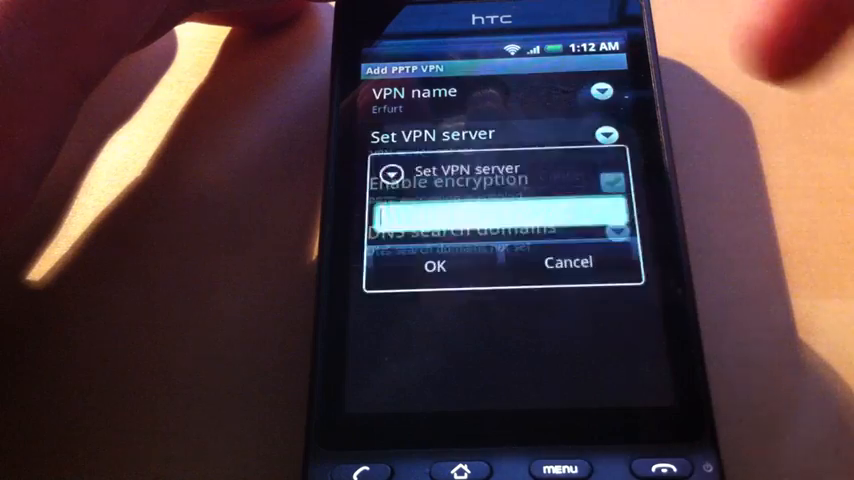
left_click(494, 212)
type("erfurt.perc")
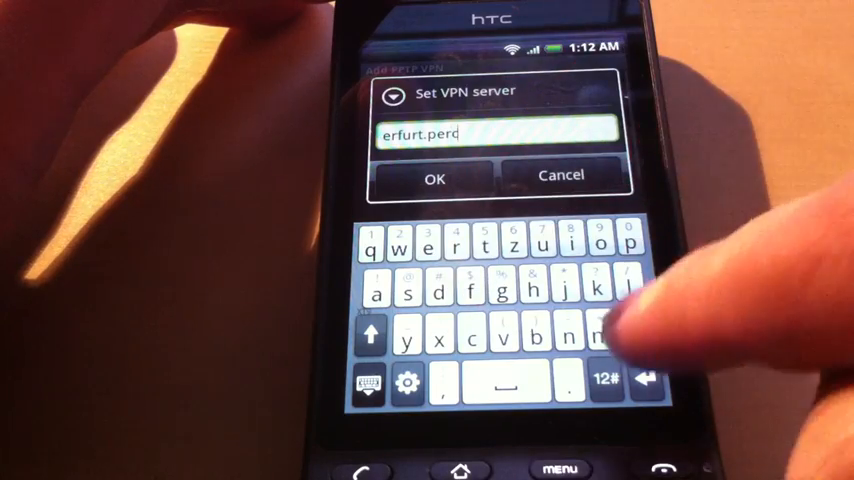
type("fect-p")
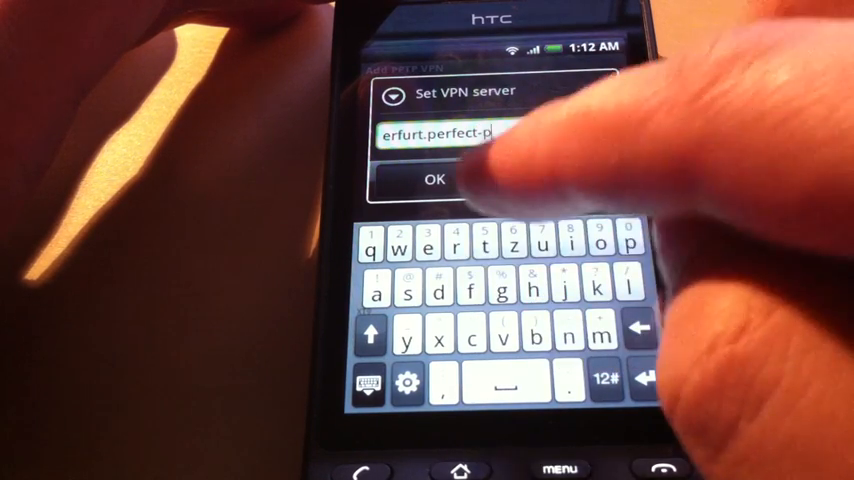
type("rib")
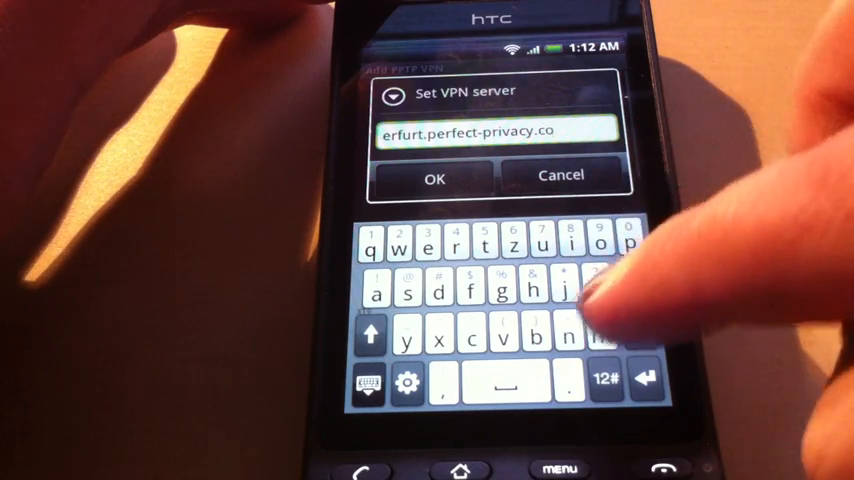
left_click(434, 177)
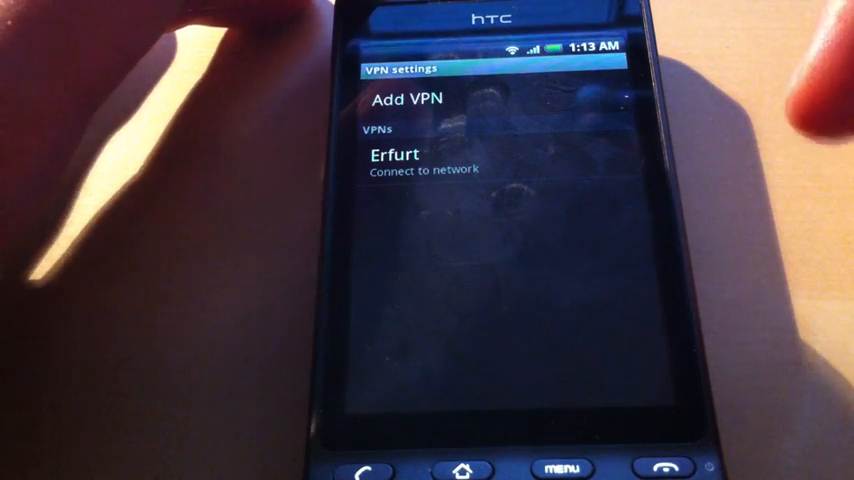
Connect to the Erfurt VPN with the account username and password, then go Home.
left_click(395, 160)
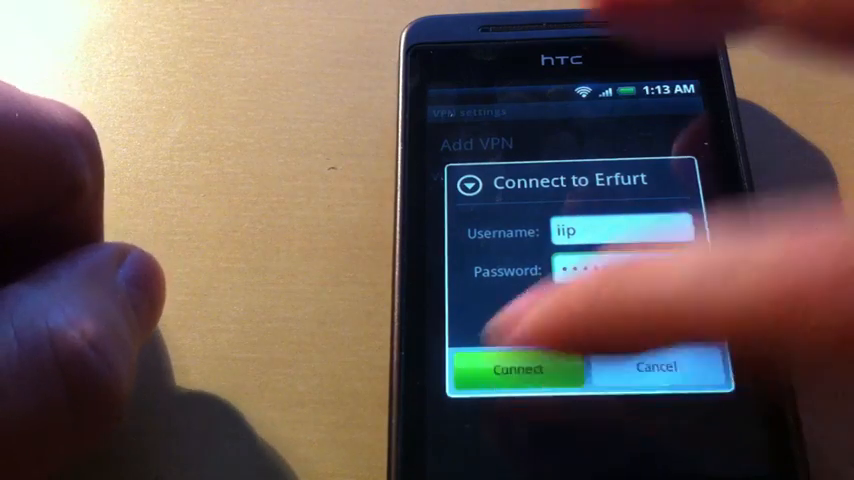
left_click(518, 368)
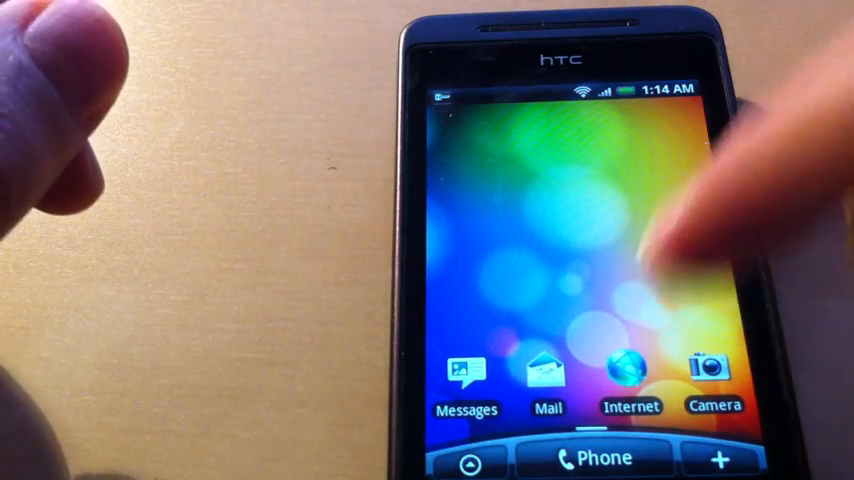
Open checkip.perfect-privacy.com in the browser to confirm the Erfurt, Germany server.
left_click(631, 375)
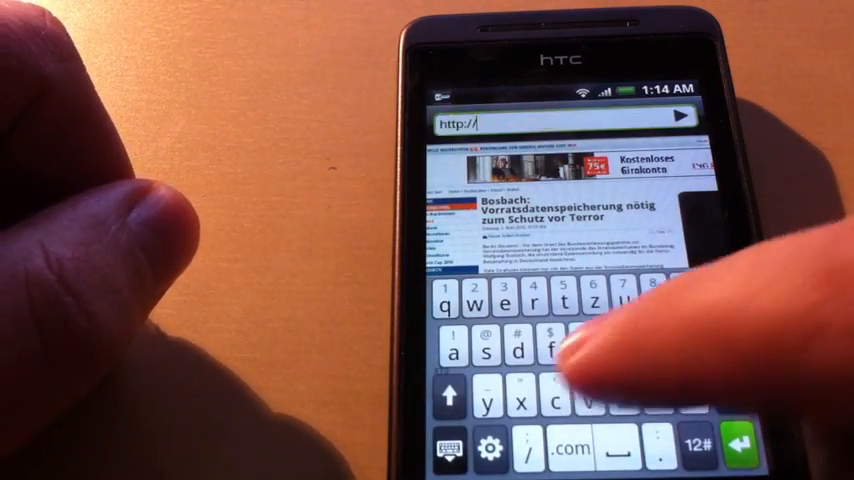
type("checkip")
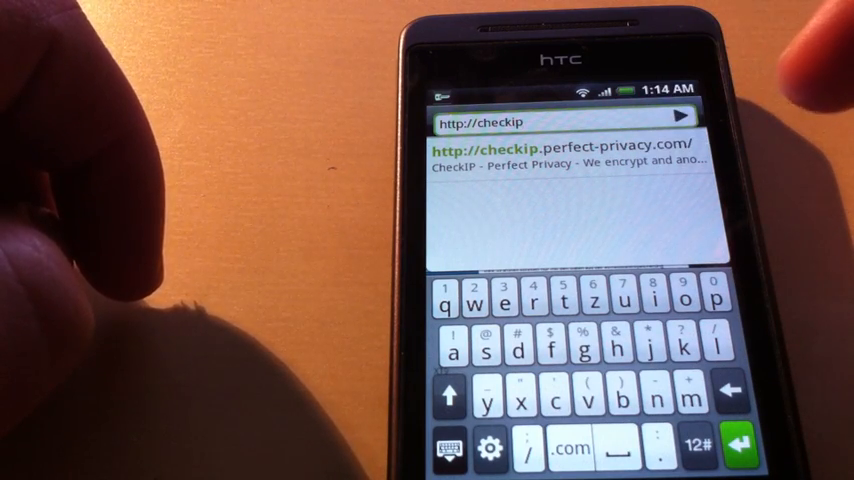
left_click(565, 152)
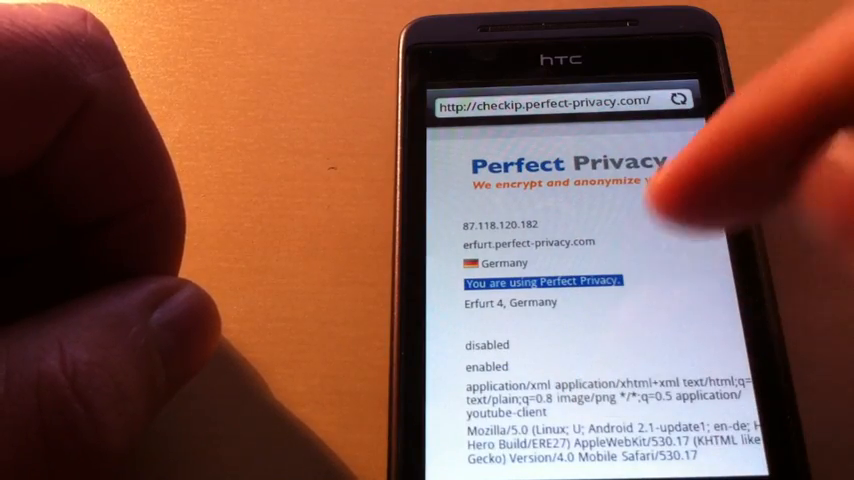
Scroll through the CheckIP WHOIS details, then start typing checkdns in the address bar.
scroll("down", 3)
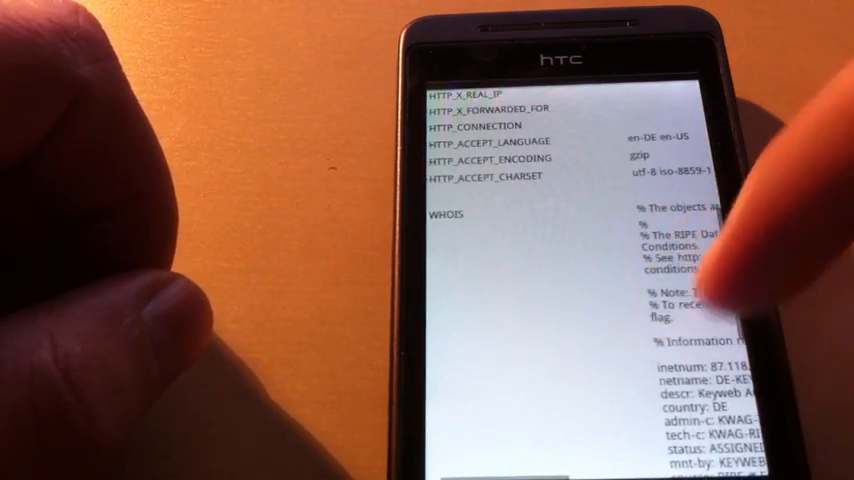
scroll("down", 3)
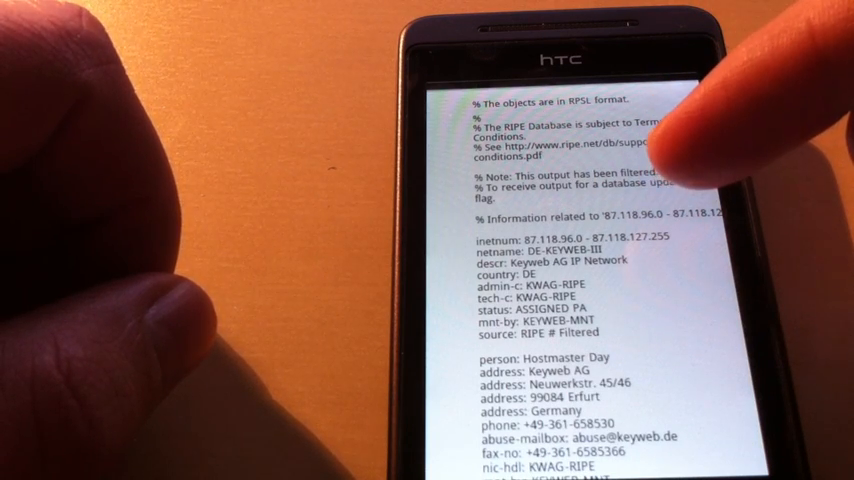
scroll("down", 3)
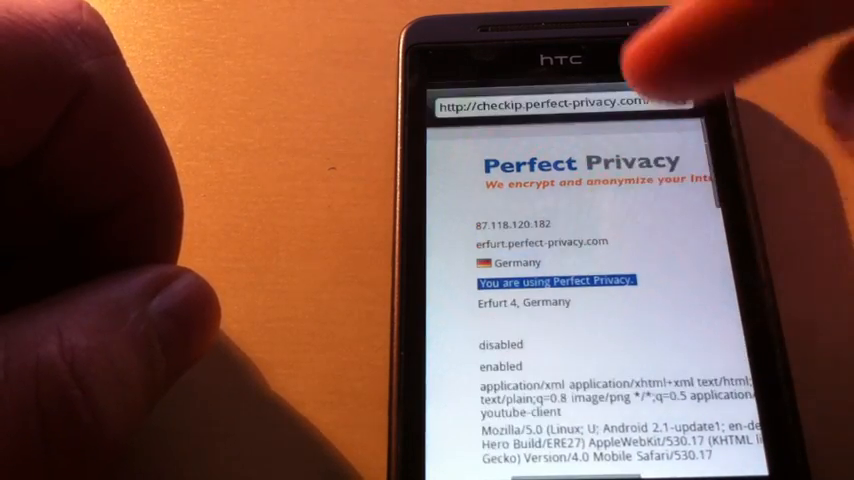
left_click(550, 105)
type("http://ch")
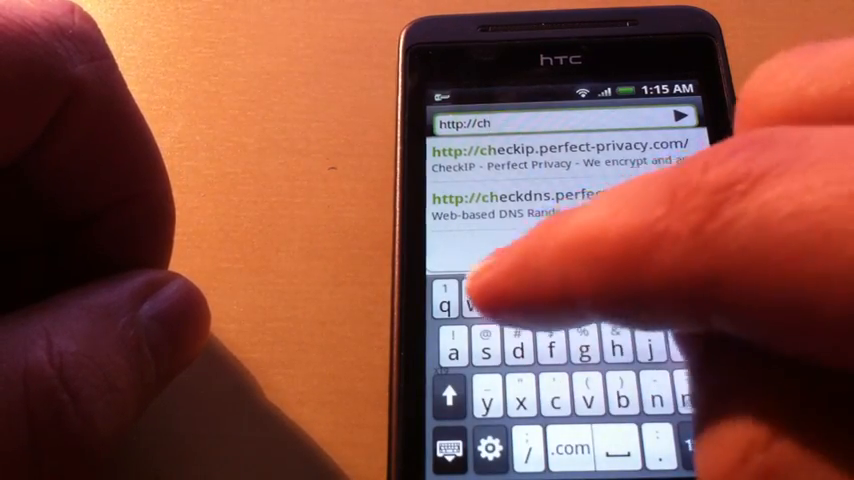
Run the checkdns.perfect-privacy.com test, showing resolver 87.118.120.128 rated GREAT.
type("ec")
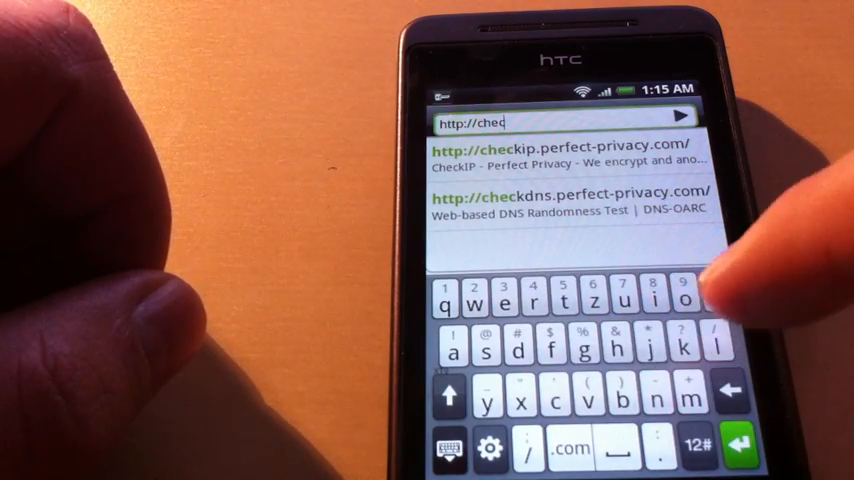
left_click(572, 197)
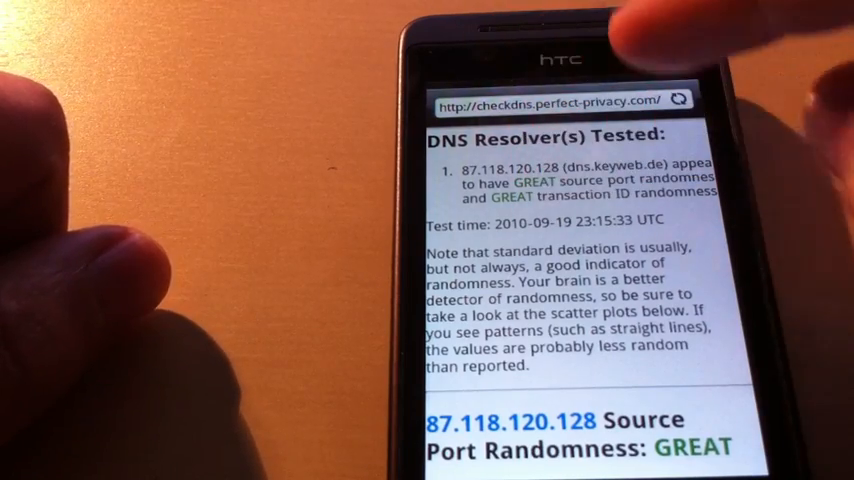
Return to VPN settings and disconnect the connected Erfurt VPN.
left_click(555, 101)
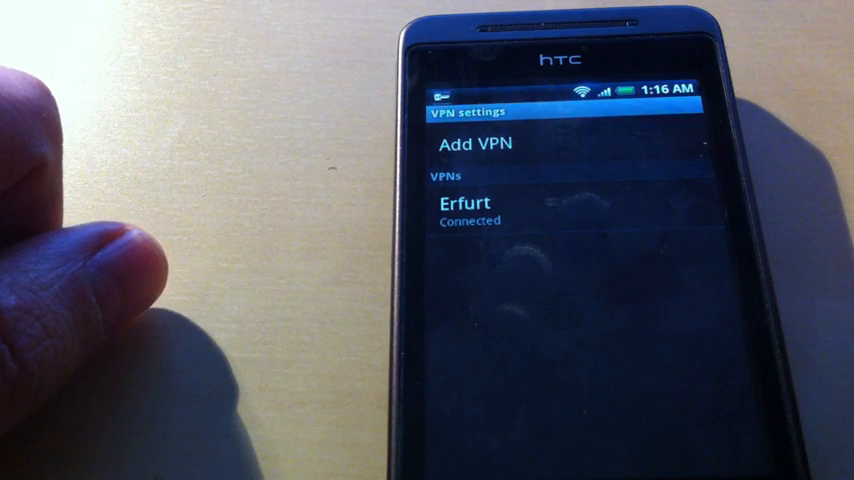
left_click(465, 210)
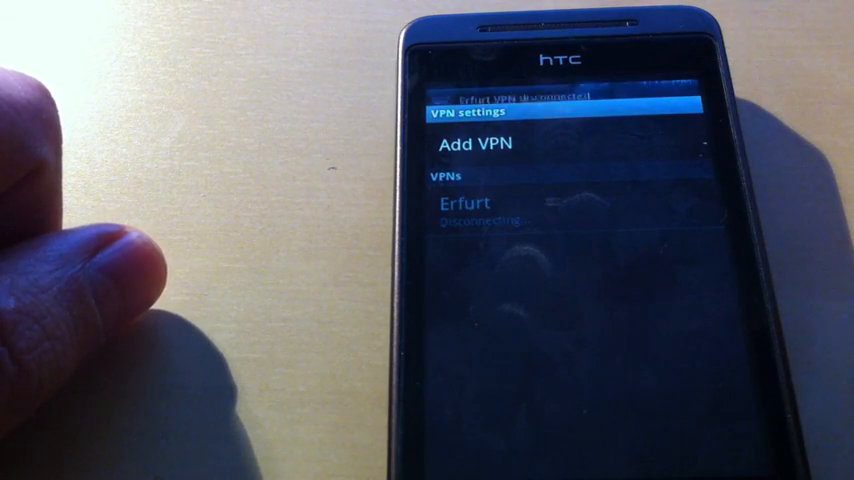